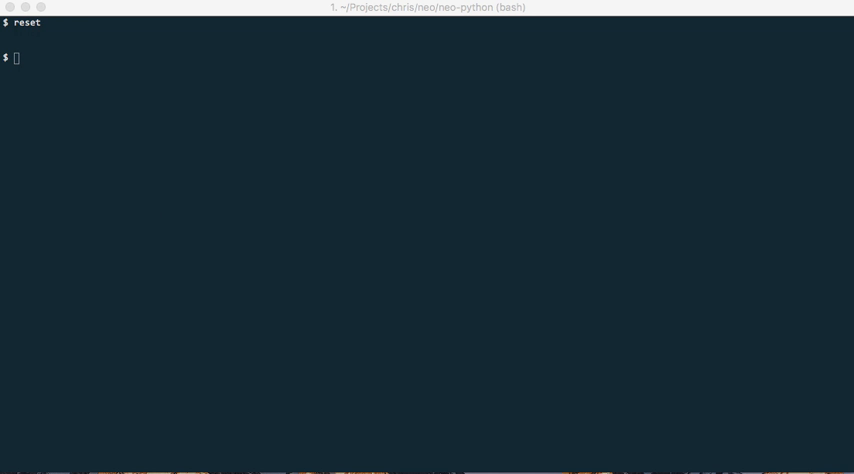
{"action": "mouse_move", "coordinate": [202, 196]}
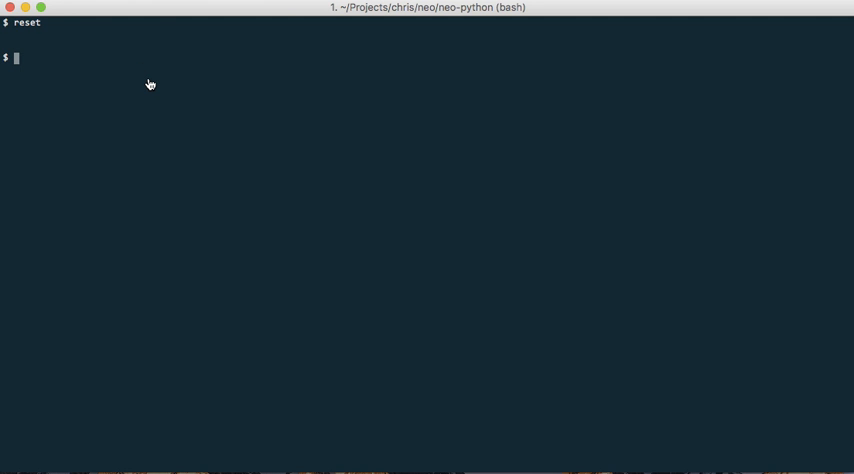
{"action": "type", "text": "docker run --rm -d --name neo-privatenet -p 20333-20336:20333-20336/tcp -p 30333-30336:30333-30336/tcp cityofzion/neo-privatenet"}
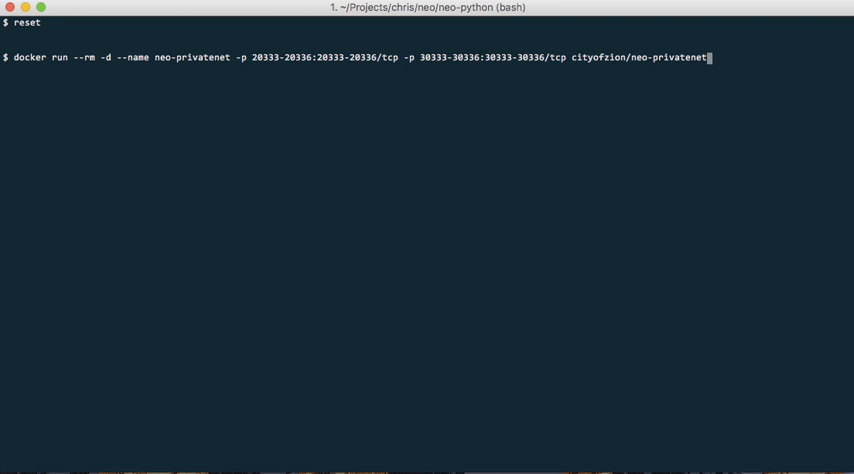
{"action": "key", "text": "Return"}
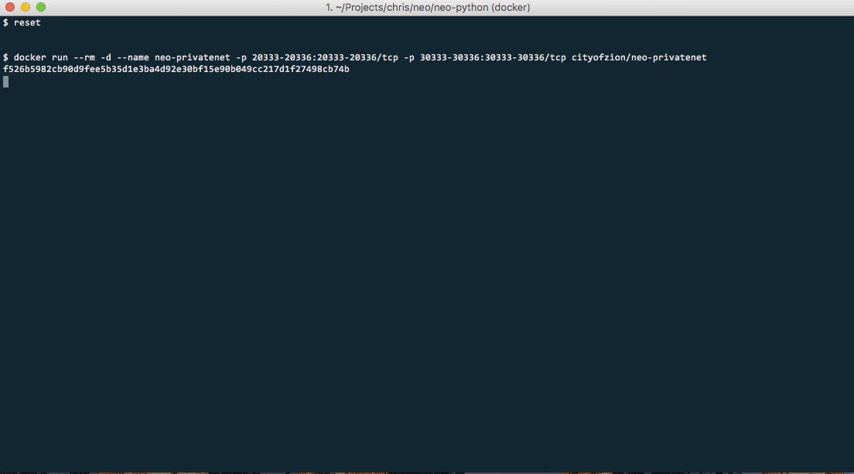
{"action": "key", "text": "Return"}
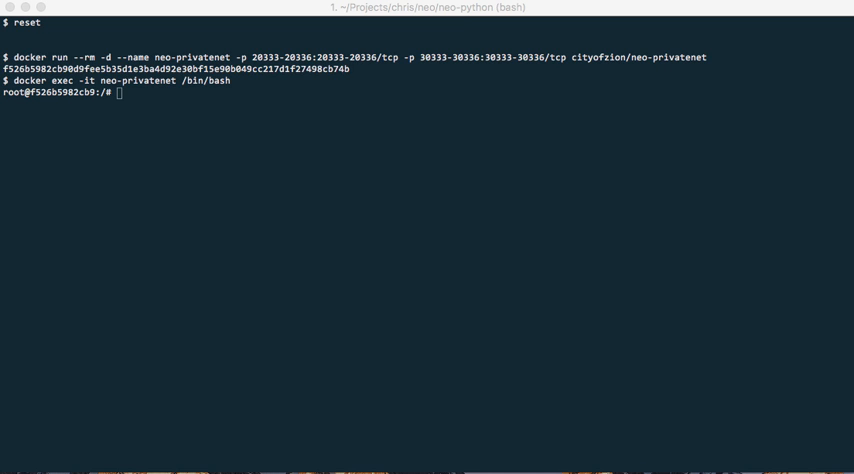
List the screen sessions, wipe the dead ones, and relist to see four detached node sessions
{"action": "type", "text": "screen -ls"}
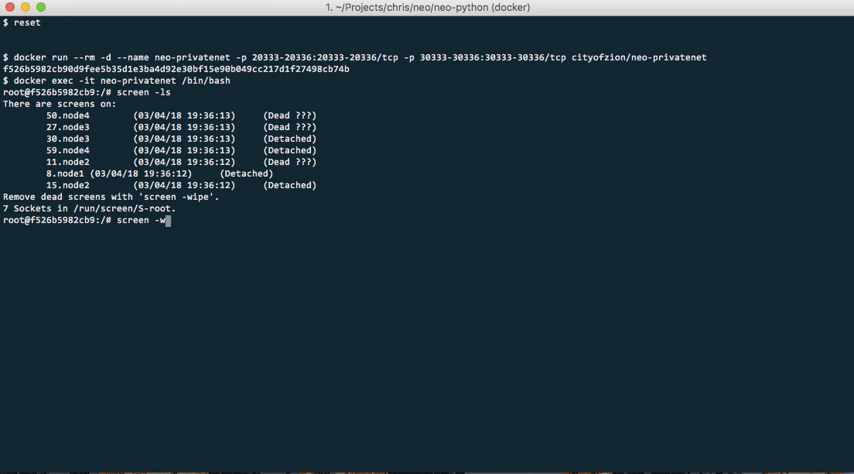
{"action": "key", "text": "Return"}
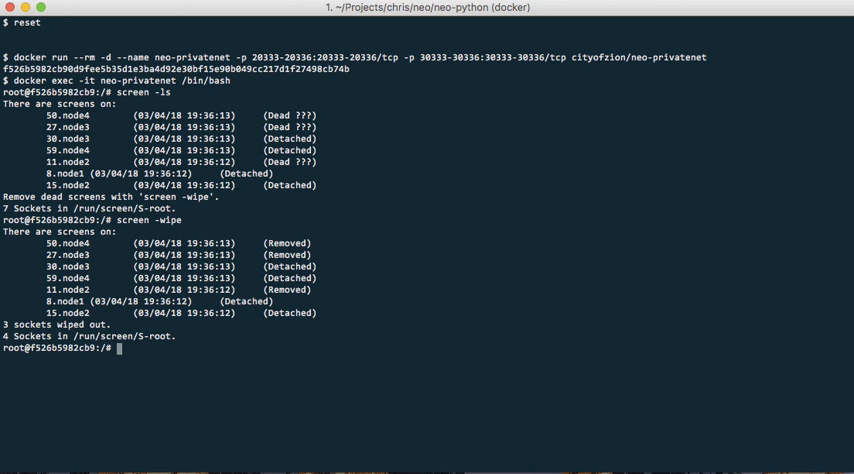
{"action": "type", "text": "screen -s"}
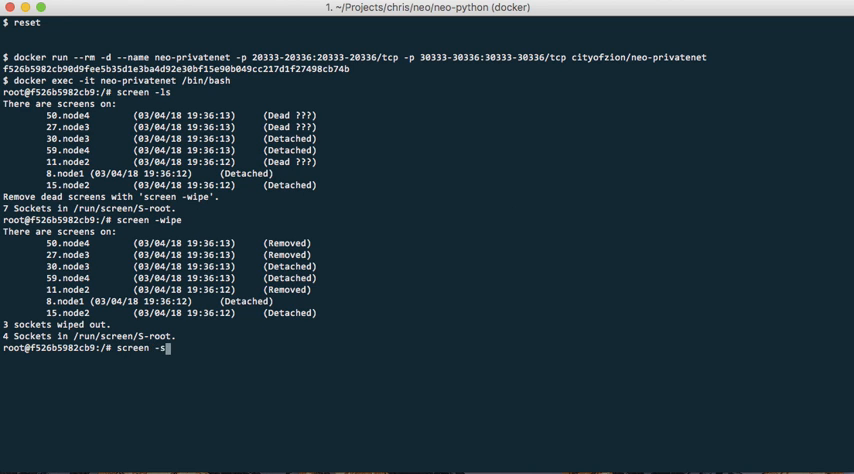
{"action": "key", "text": "Return"}
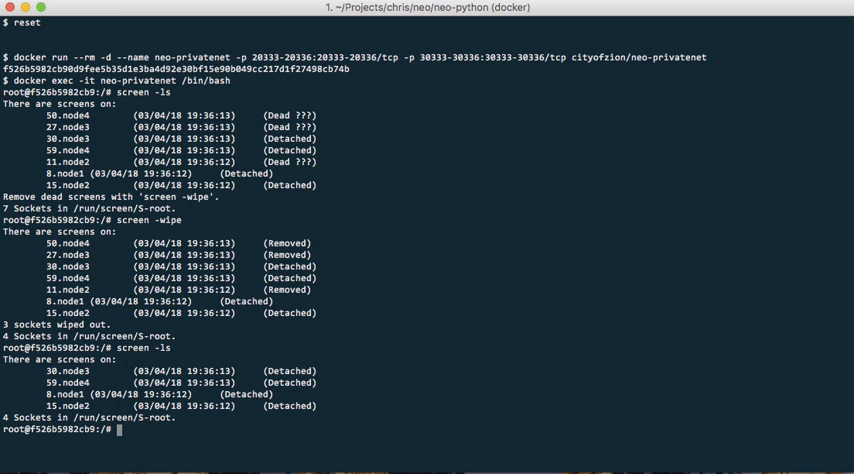
{"action": "mouse_move", "coordinate": [404, 304]}
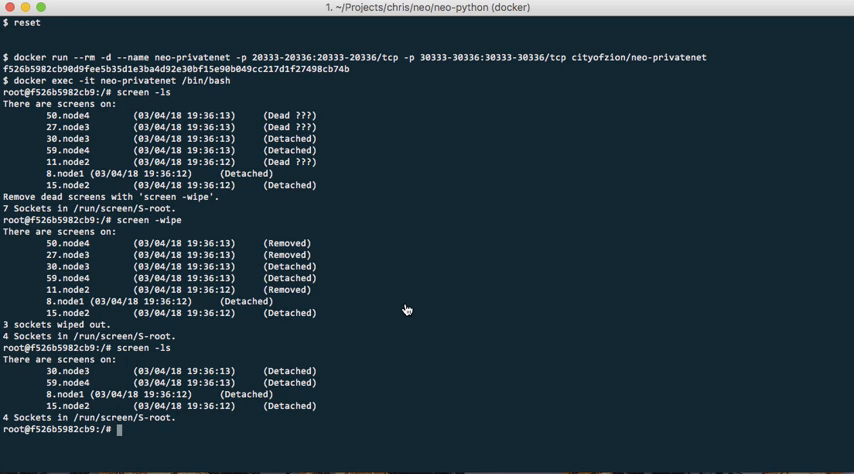
Quit the node1 screen session and relist, leaving node2, node3 and node4
{"action": "type", "text": "screen -X -S node1 quit"}
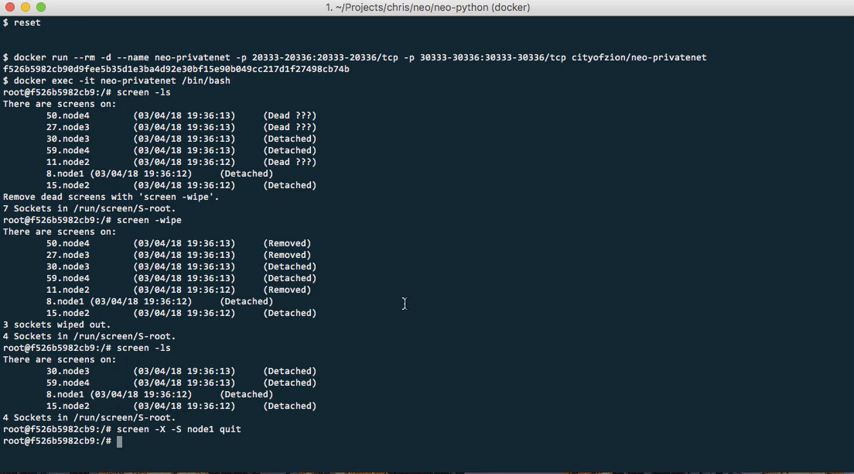
{"action": "type", "text": "screen -ls"}
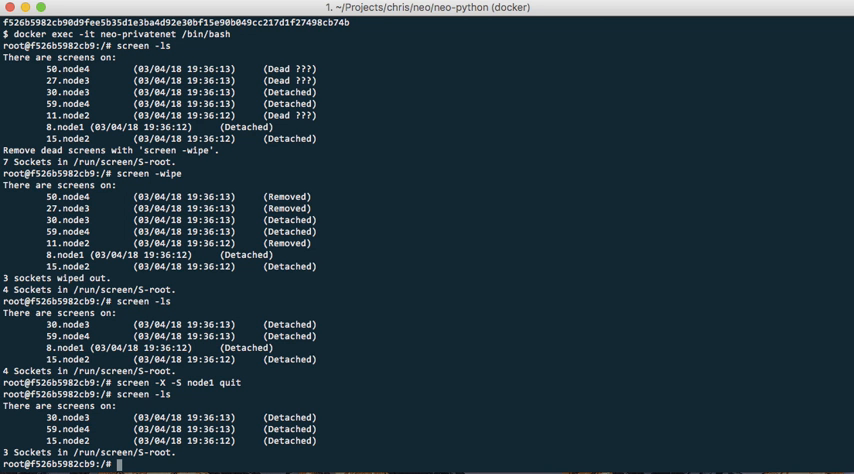
{"action": "type", "text": "screen -d -r"}
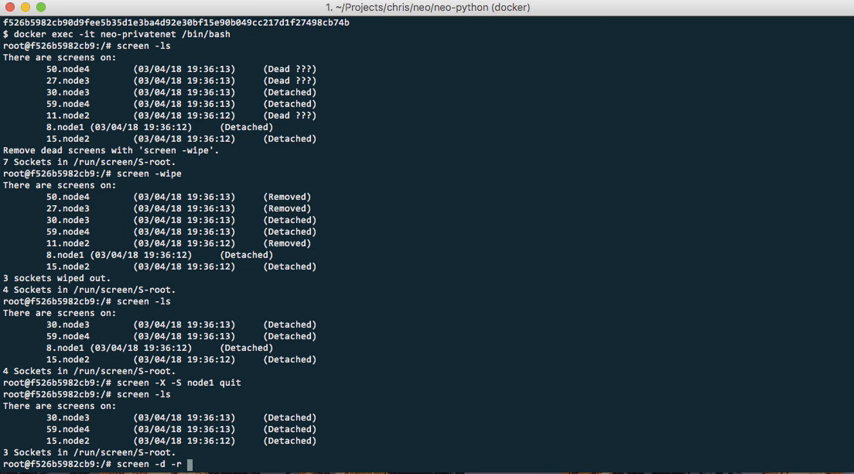
Reattach with screen -d -r and watch the neo-cli consensus log persist new blocks without node1
{"action": "key", "text": "Return"}
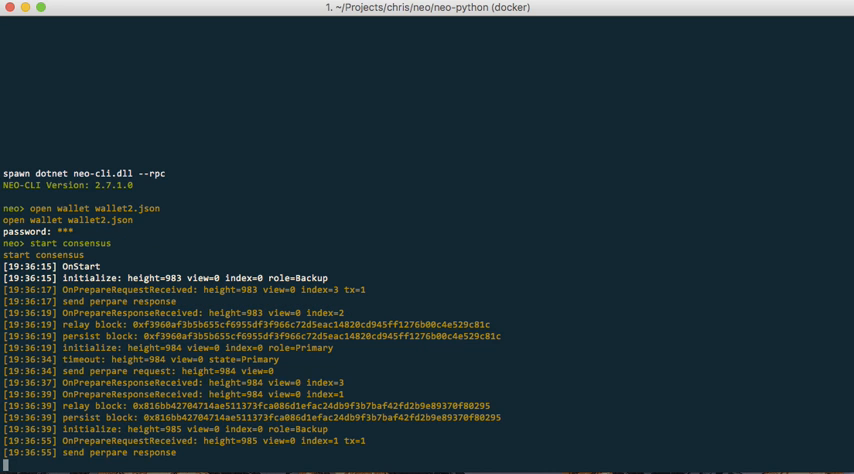
{"action": "scroll", "scroll_direction": "down", "scroll_amount": 3}
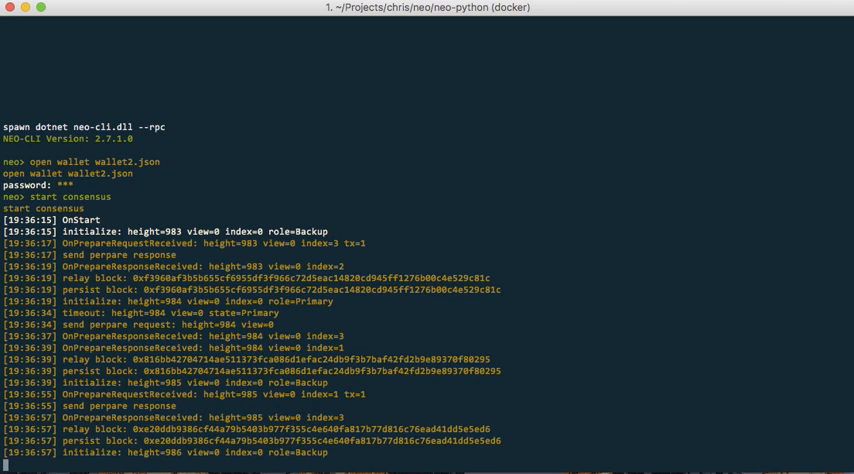
{"action": "mouse_move", "coordinate": [680, 350]}
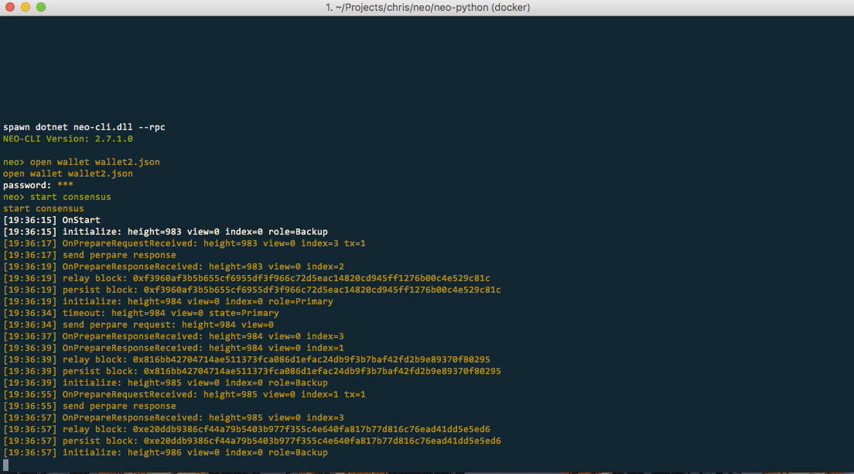
{"action": "mouse_move", "coordinate": [728, 300]}
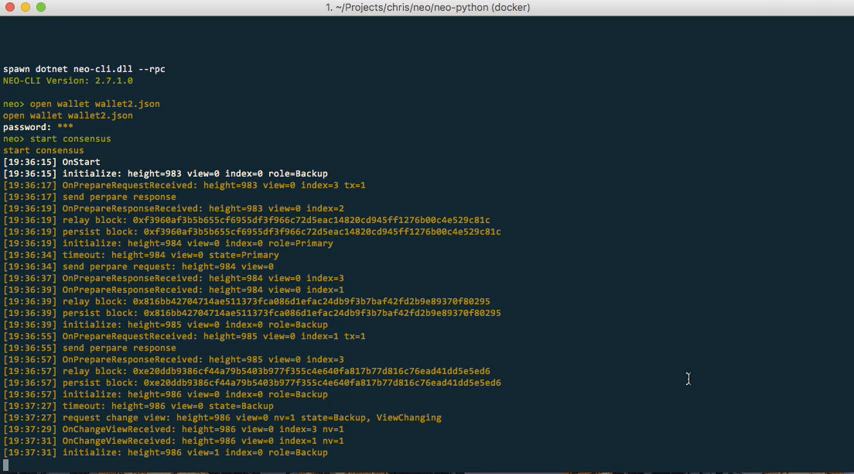
{"action": "scroll", "scroll_direction": "down", "scroll_amount": 3}
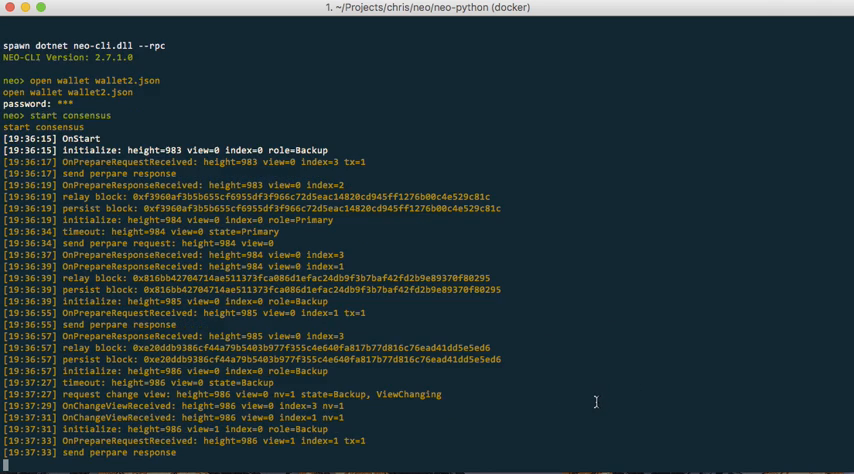
{"action": "scroll", "scroll_direction": "down", "scroll_amount": 3}
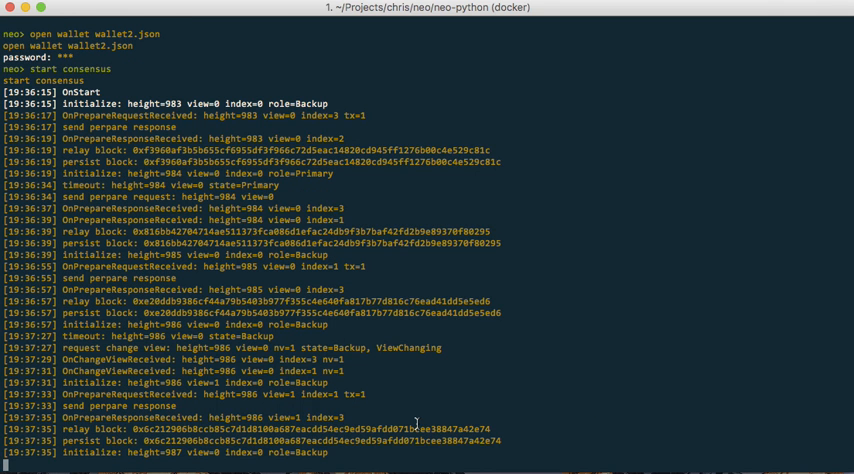
{"action": "mouse_move", "coordinate": [760, 372]}
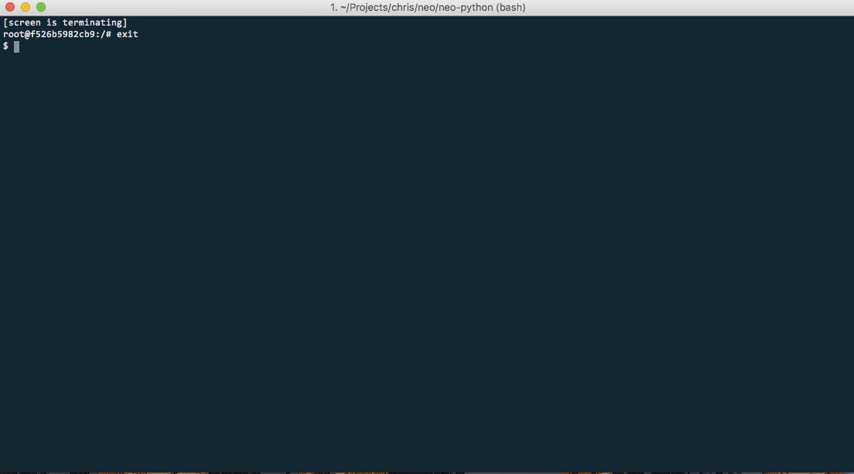
{"action": "mouse_move", "coordinate": [716, 48]}
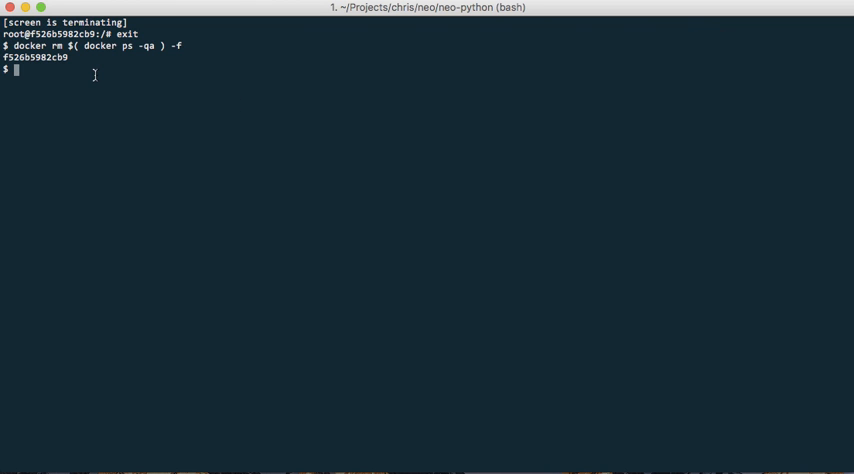
{"action": "mouse_move", "coordinate": [124, 116]}
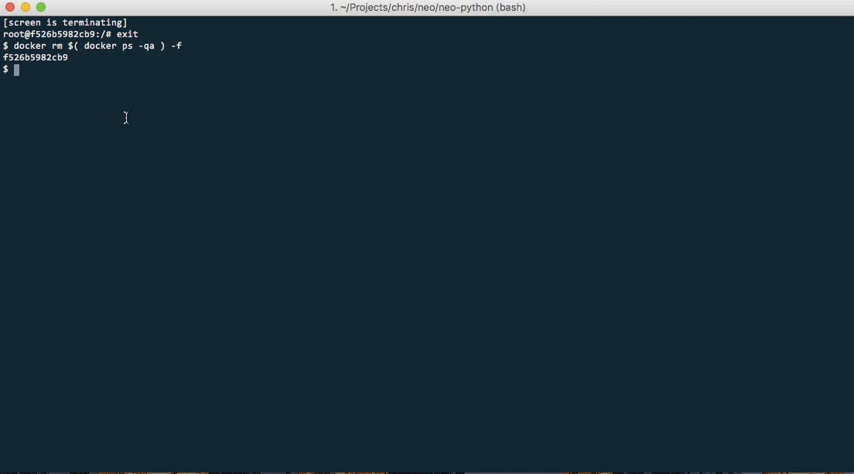
Start a fresh neo-privatenet container with the same port mappings and begin wiping screens in its shell
{"action": "type", "text": "docker run --rm -d --name neo-privatenet -p 20333-20336:20333-20336/tcp -p 30333-30336:30333-30336/tcp cityofzion/neo-privatenet"}
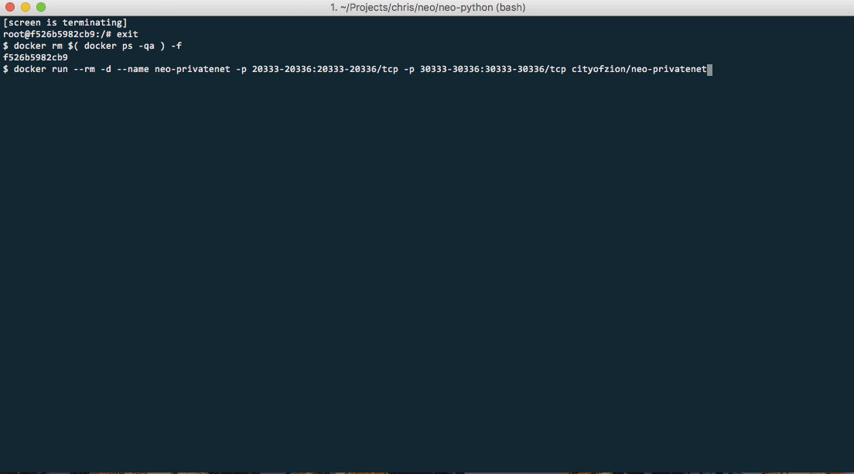
{"action": "key", "text": "Return"}
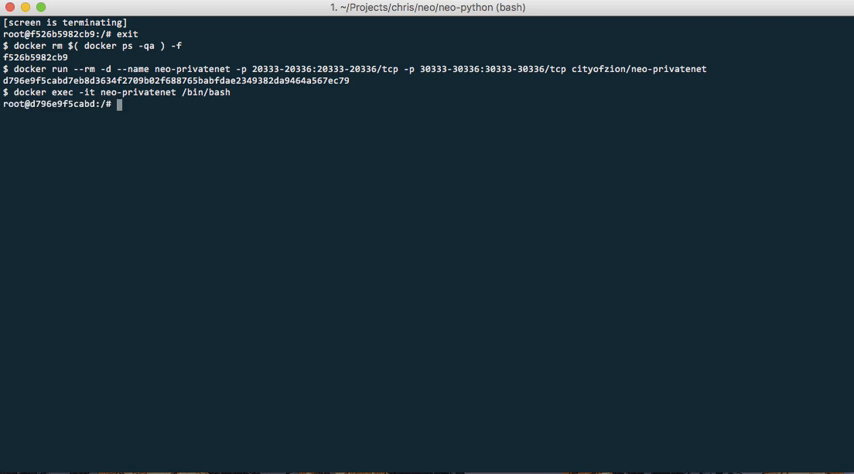
{"action": "type", "text": "screen -wipe"}
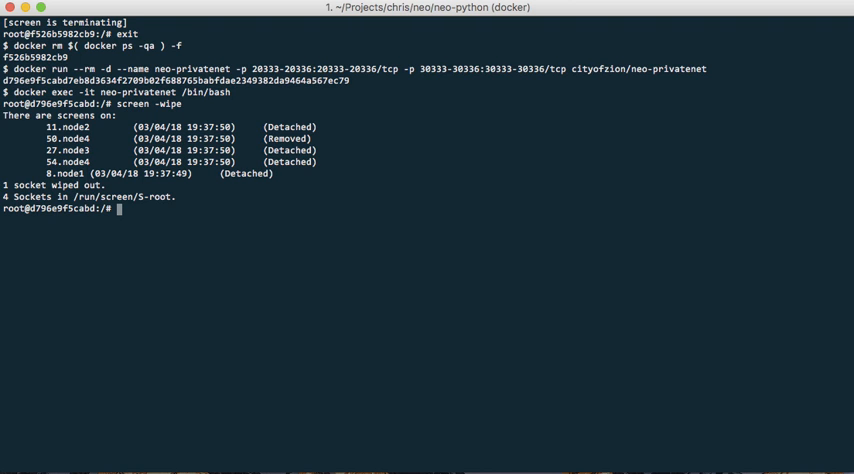
Reattach to the node consensus sessions in turn with screen -d -r, detaching back to the root prompt
{"action": "type", "text": "screen -d -r node4"}
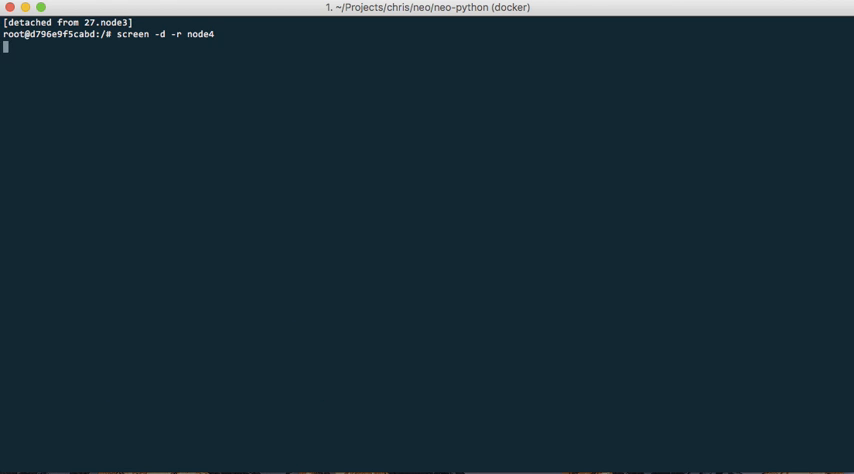
{"action": "type", "text": "node2"}
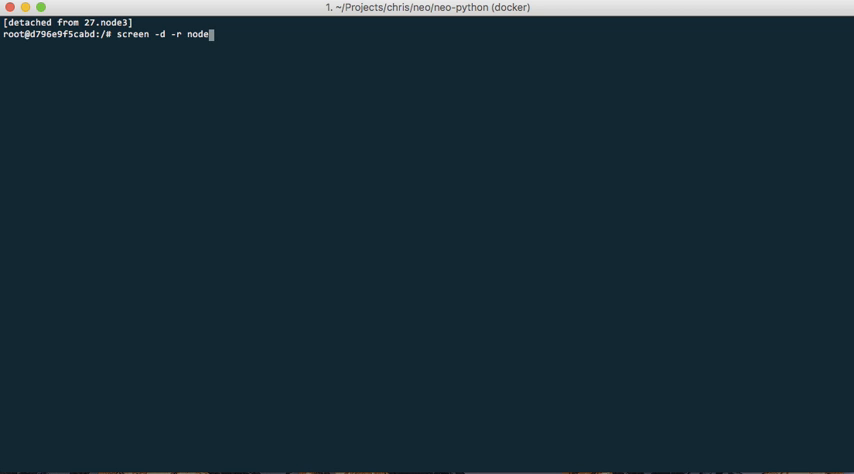
{"action": "key", "text": "Return"}
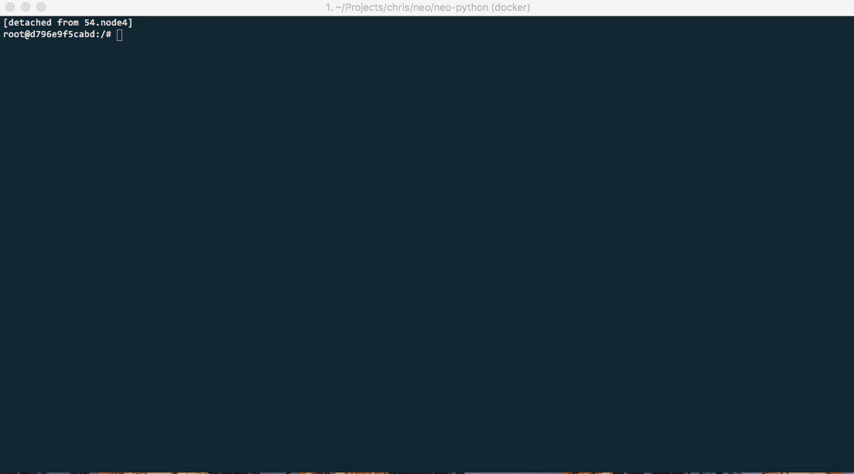
Quit the node4 session with screen -X -S node4 quit and relist to see node1, node2 and node3
{"action": "type", "text": "scre"}
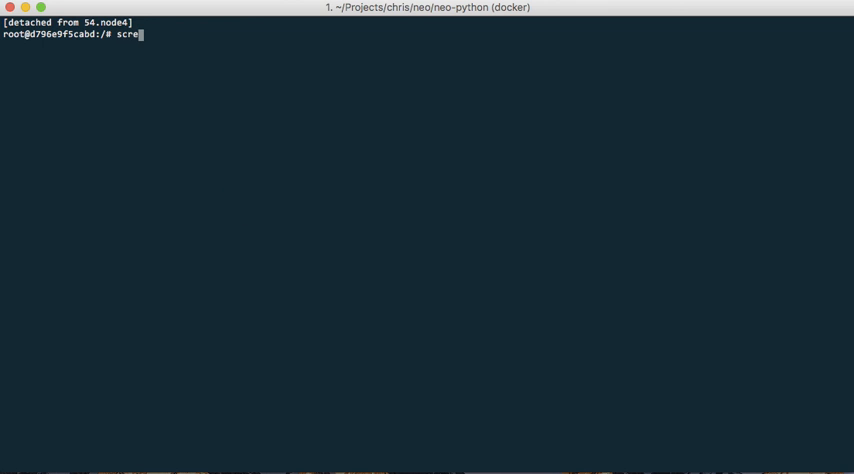
{"action": "type", "text": "en -X -S"}
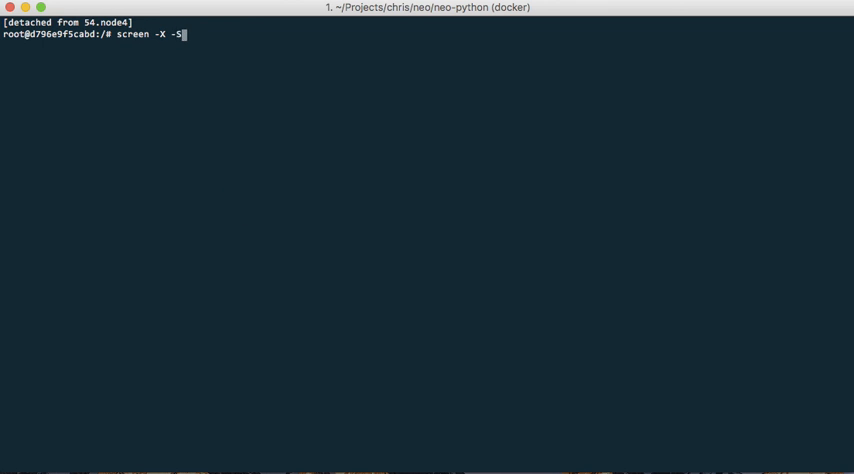
{"action": "type", "text": "node4 quit"}
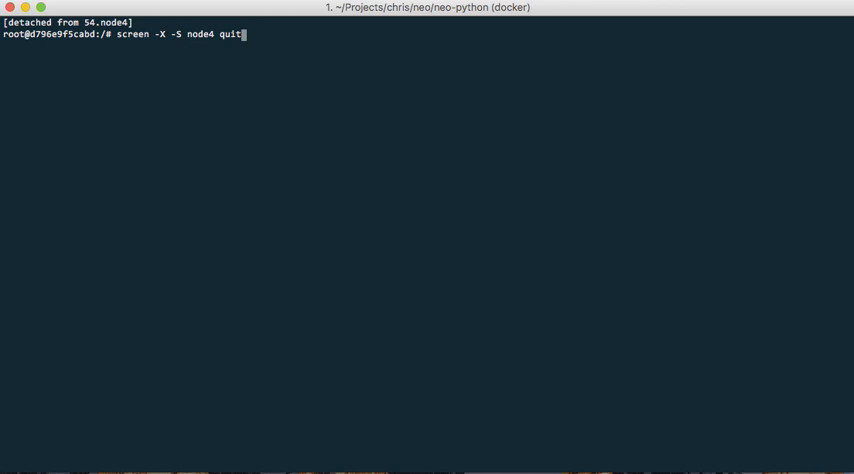
{"action": "key", "text": "Return"}
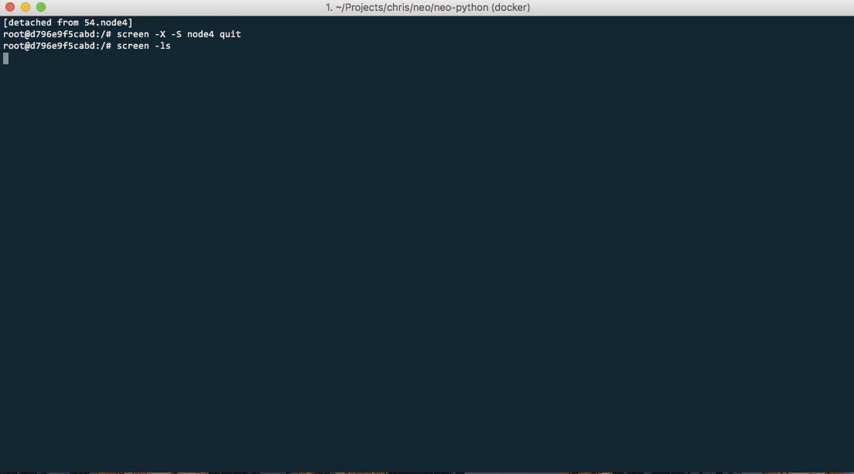
{"action": "key", "text": "Return"}
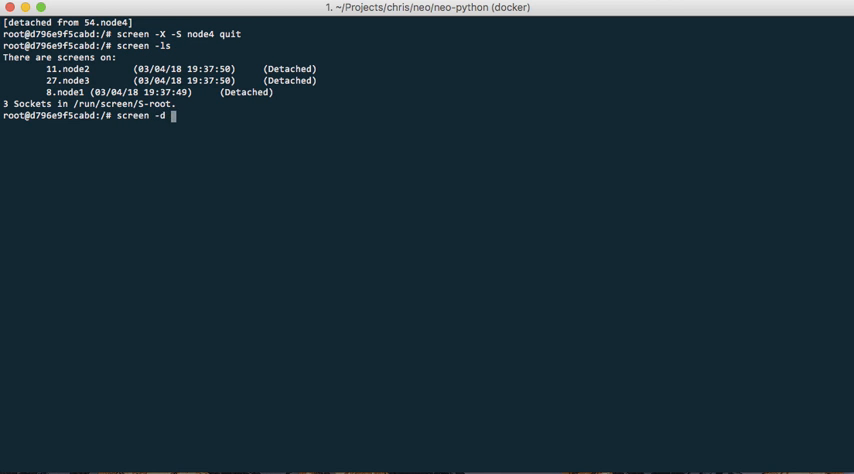
Attach to a surviving node, watch its consensus log advance without node4, then exit to the host prompt
{"action": "key", "text": "Return"}
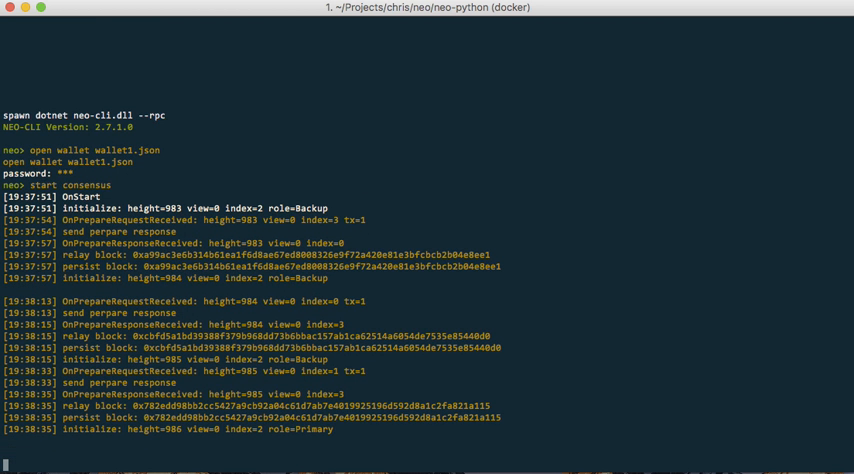
{"action": "mouse_move", "coordinate": [728, 344]}
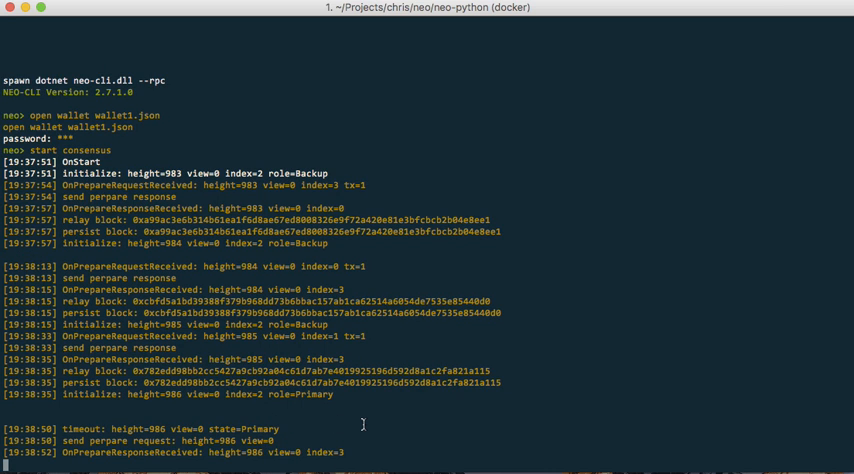
{"action": "scroll", "scroll_direction": "down", "scroll_amount": 3}
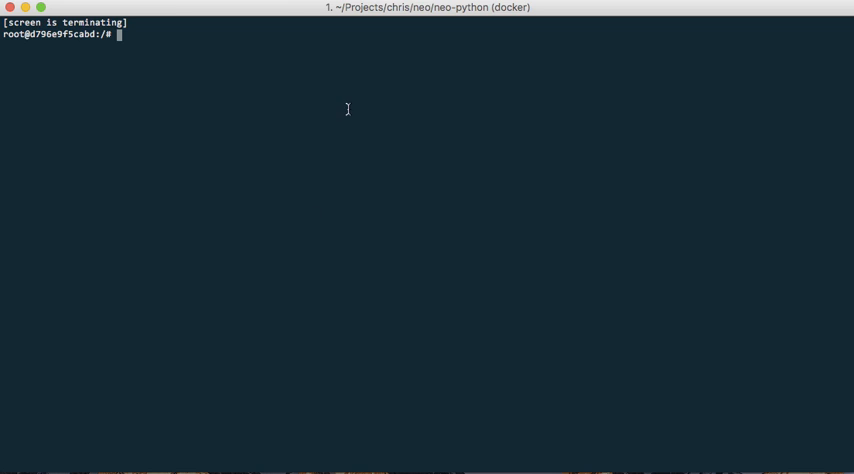
{"action": "type", "text": "exit"}
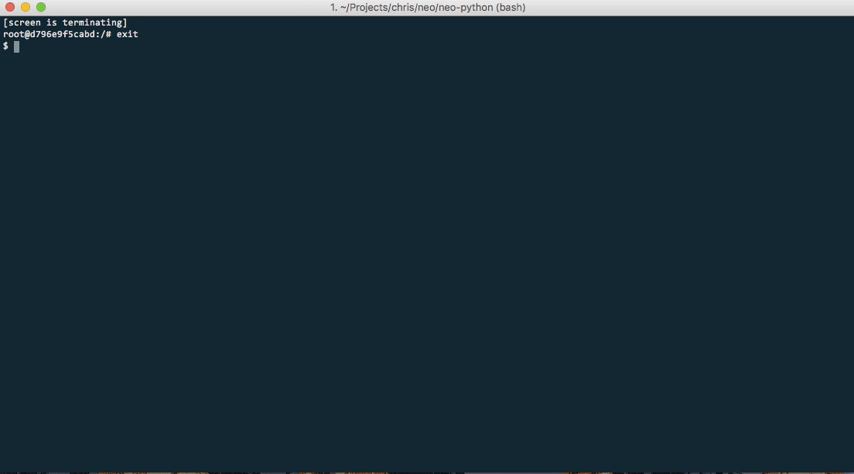